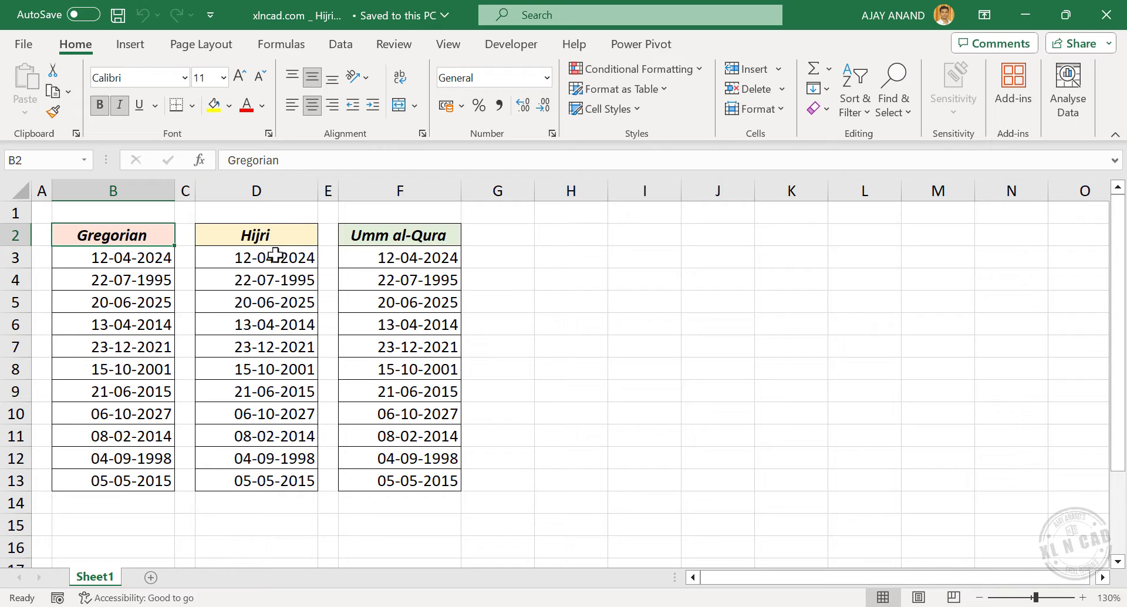
{"action": "mouse_move", "coordinate": [197, 292]}
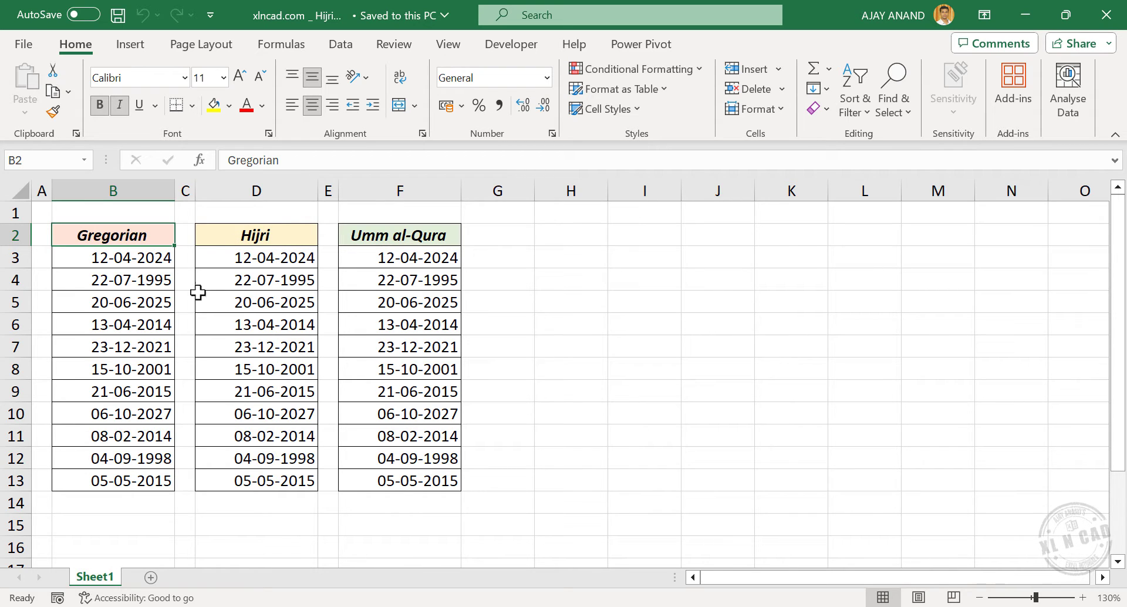
{"action": "mouse_move", "coordinate": [166, 235]}
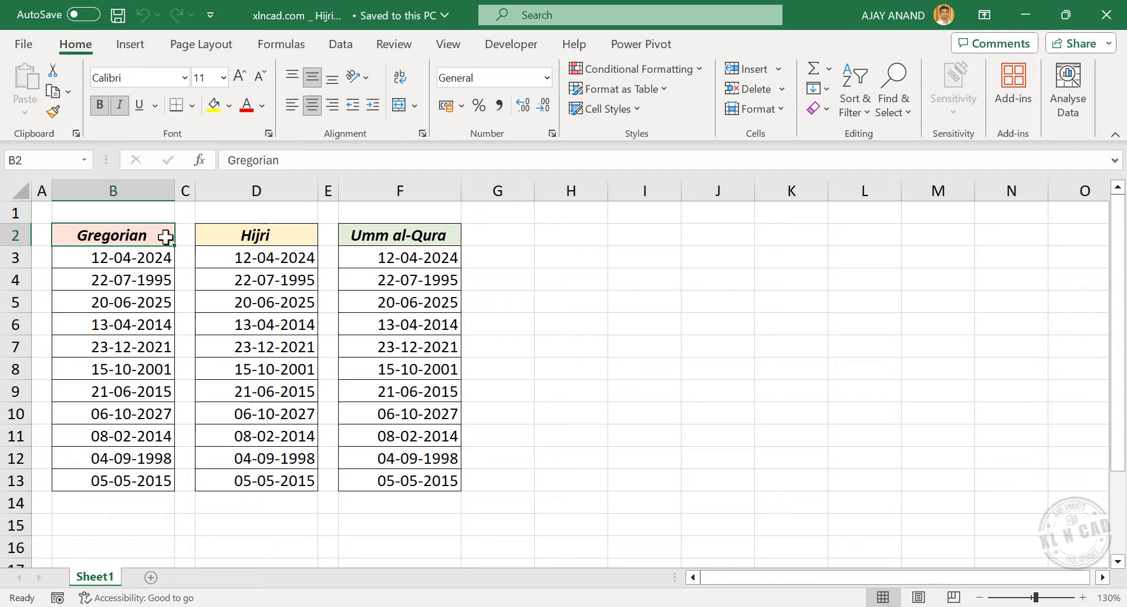
{"action": "mouse_move", "coordinate": [228, 254]}
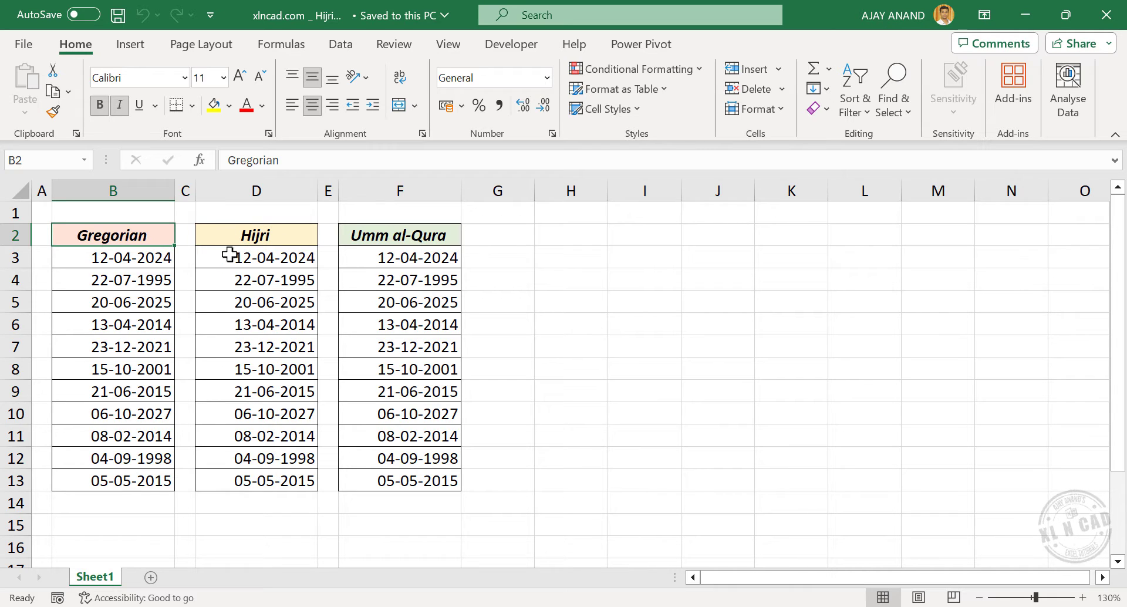
{"action": "mouse_move", "coordinate": [245, 300]}
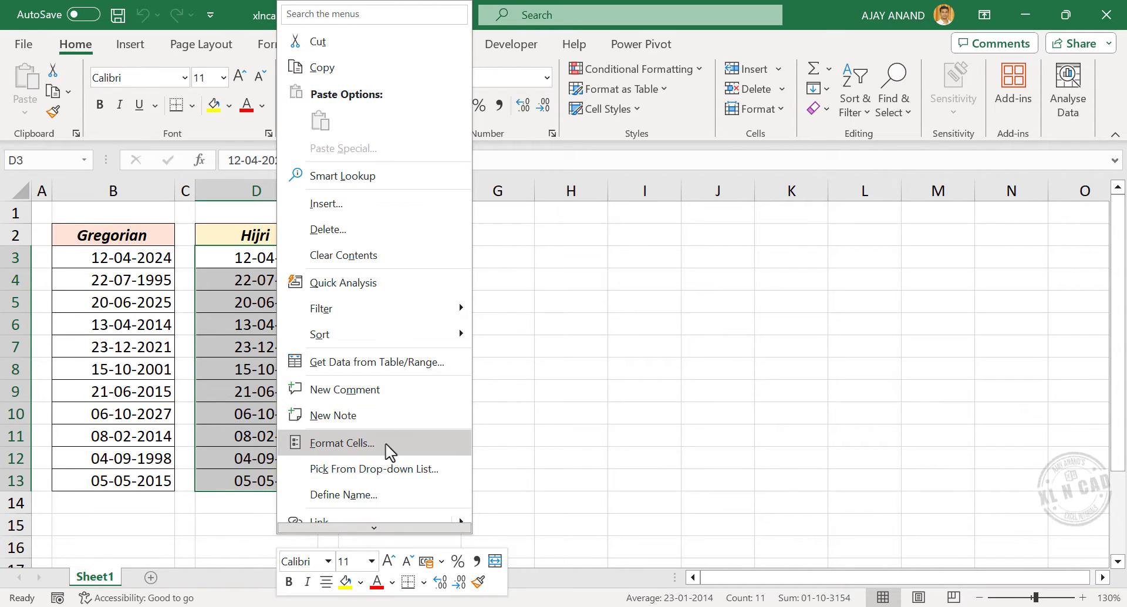
Step: Open Format Cells for the selected Hijri dates in D3:D13
{"action": "left_click", "coordinate": [341, 443]}
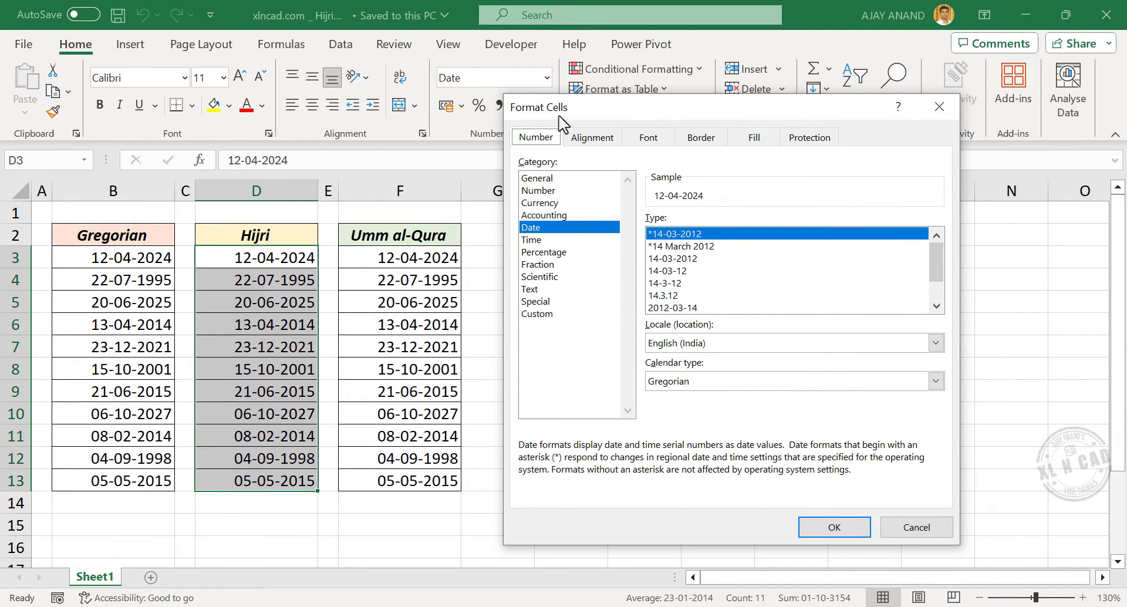
{"action": "mouse_move", "coordinate": [623, 324]}
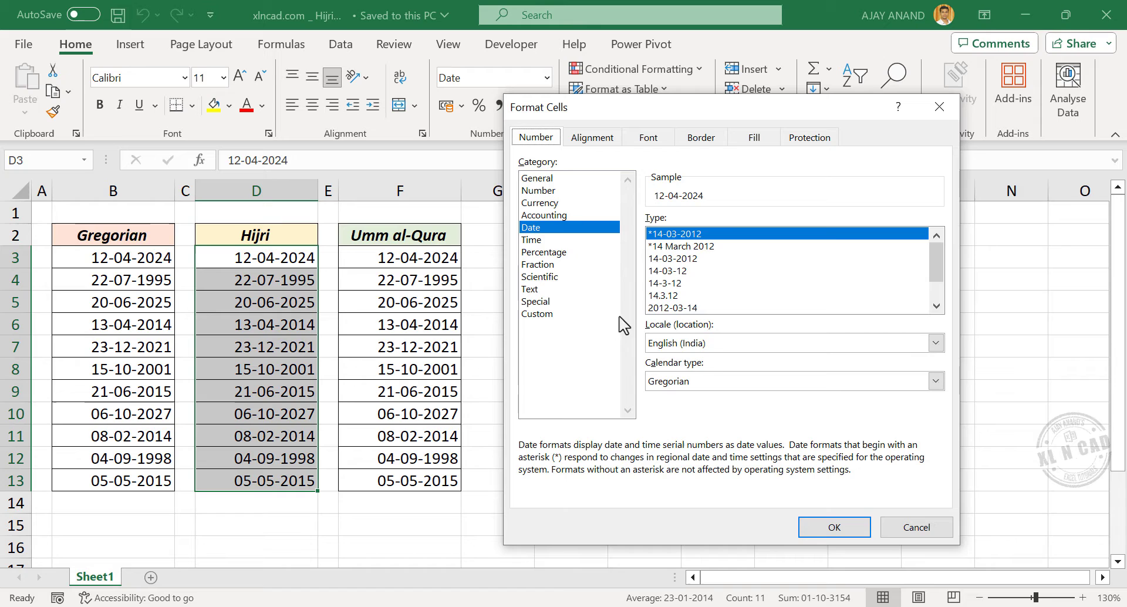
{"action": "mouse_move", "coordinate": [735, 356]}
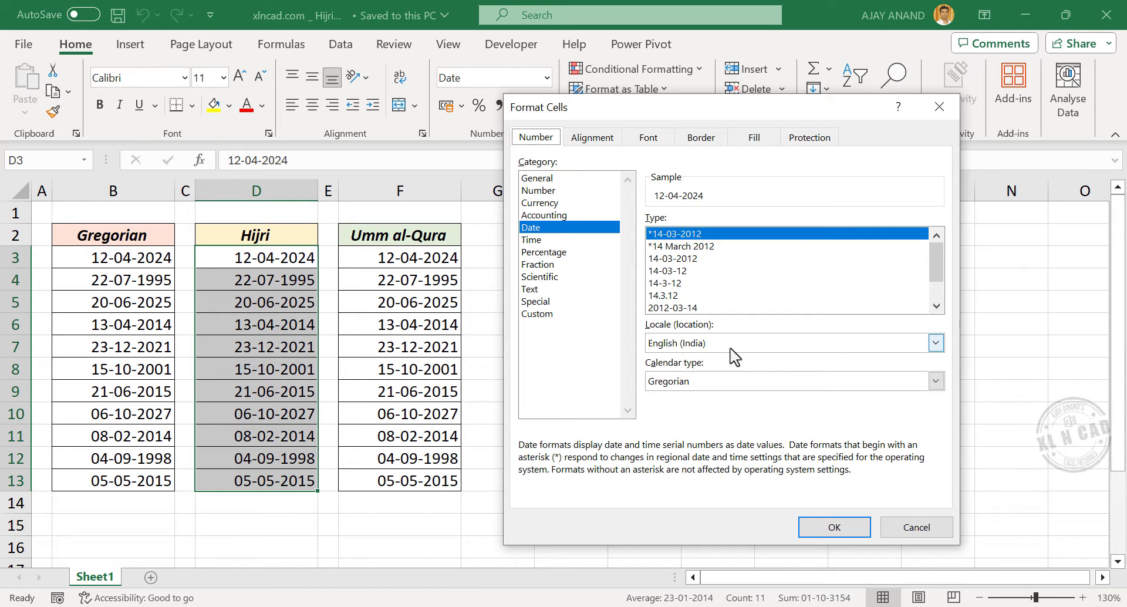
Step: Set the date locale to Arabic (U.A.E.) and open the calendar type choices
{"action": "left_click", "coordinate": [935, 343]}
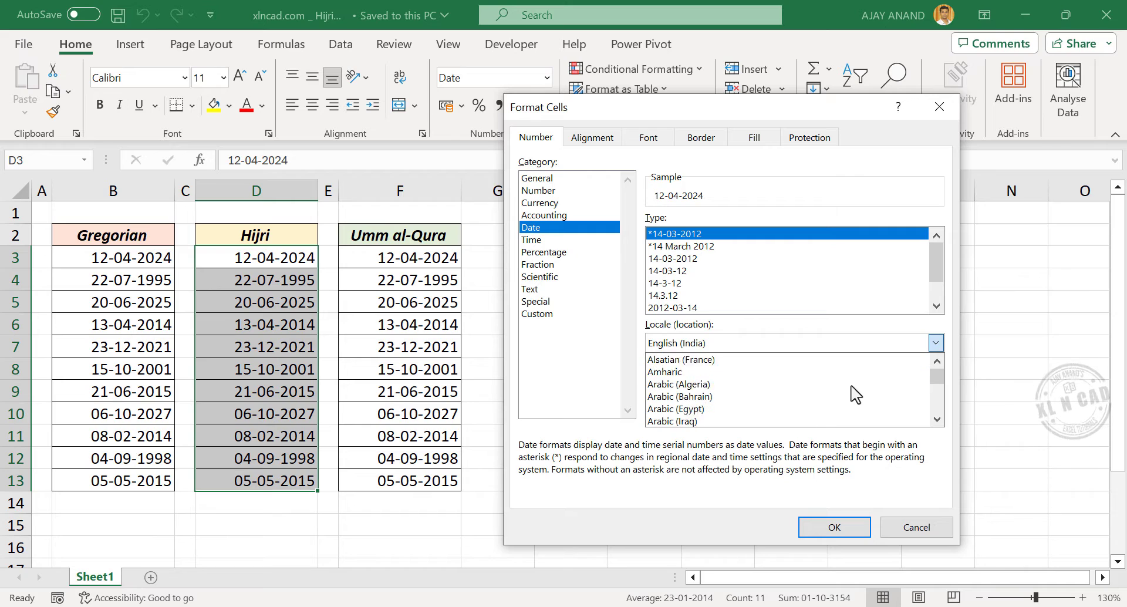
{"action": "scroll", "scroll_direction": "down", "scroll_amount": 3}
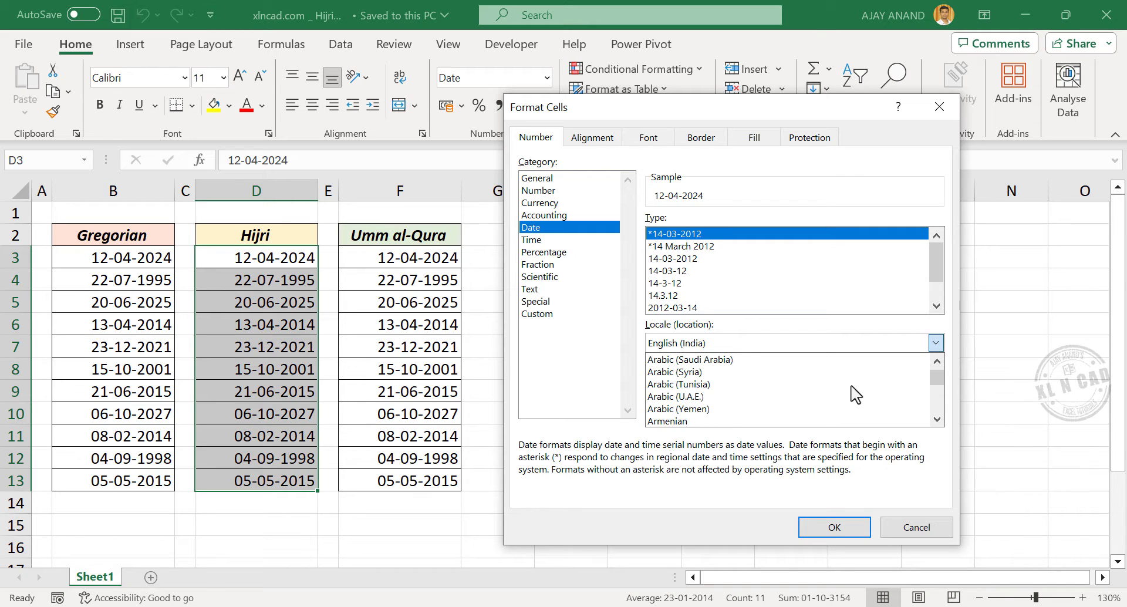
{"action": "left_click", "coordinate": [676, 396]}
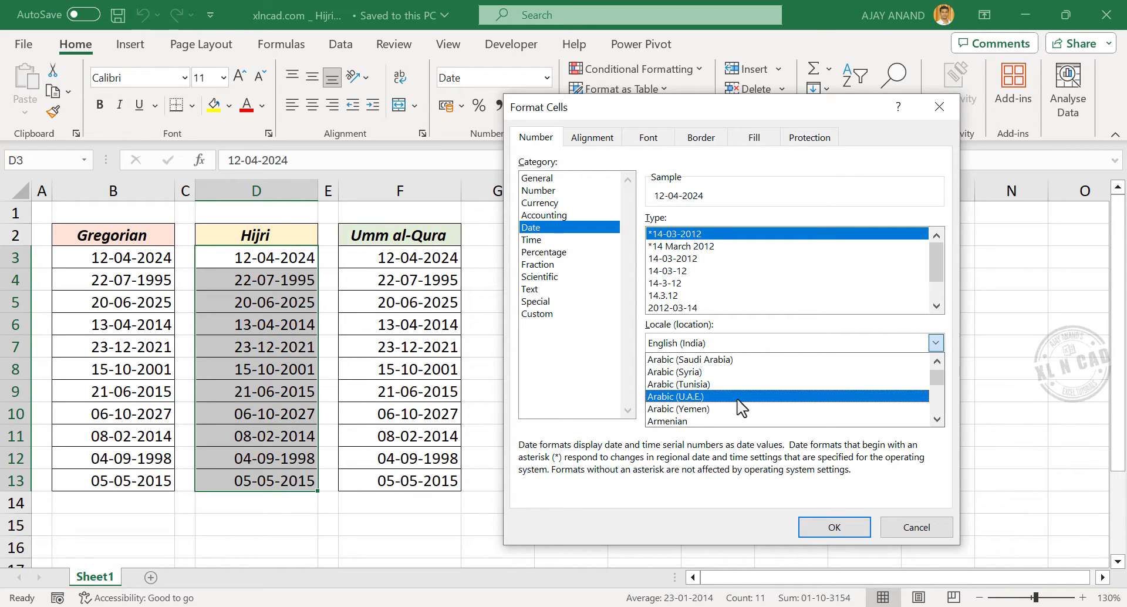
{"action": "left_click", "coordinate": [684, 396]}
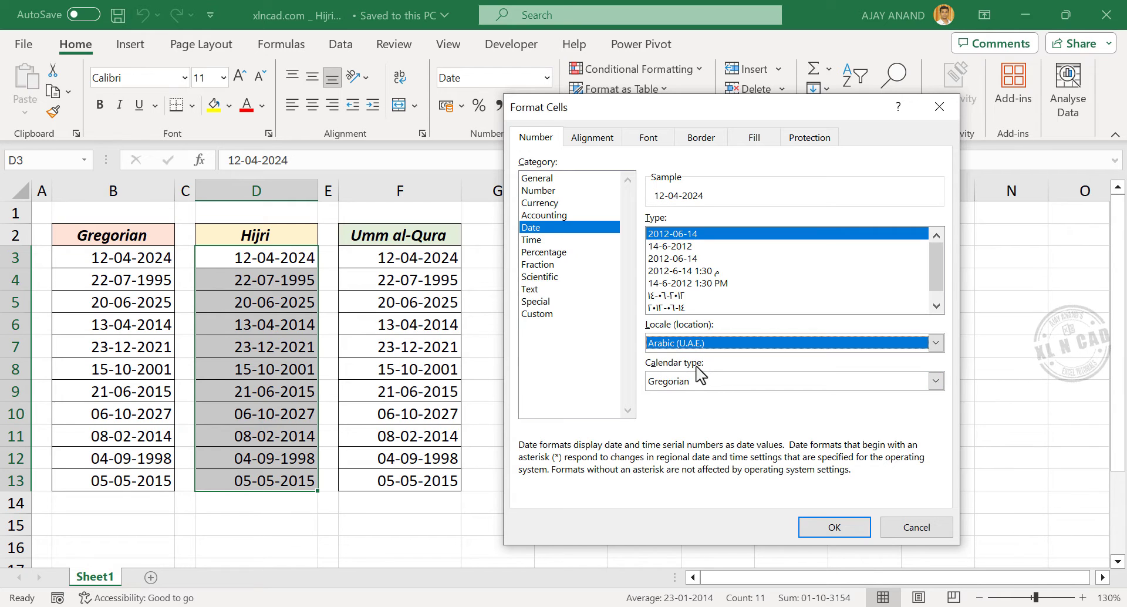
{"action": "left_click", "coordinate": [935, 380]}
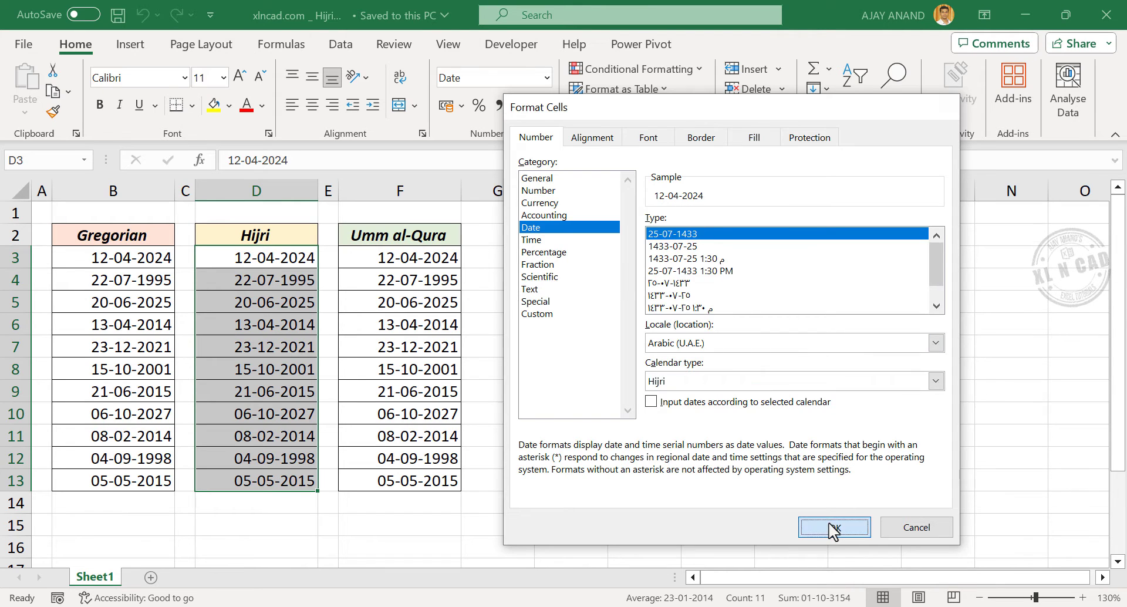
Step: Apply the Hijri format to column D, then open Format Cells for F3:F13
{"action": "left_click", "coordinate": [834, 527]}
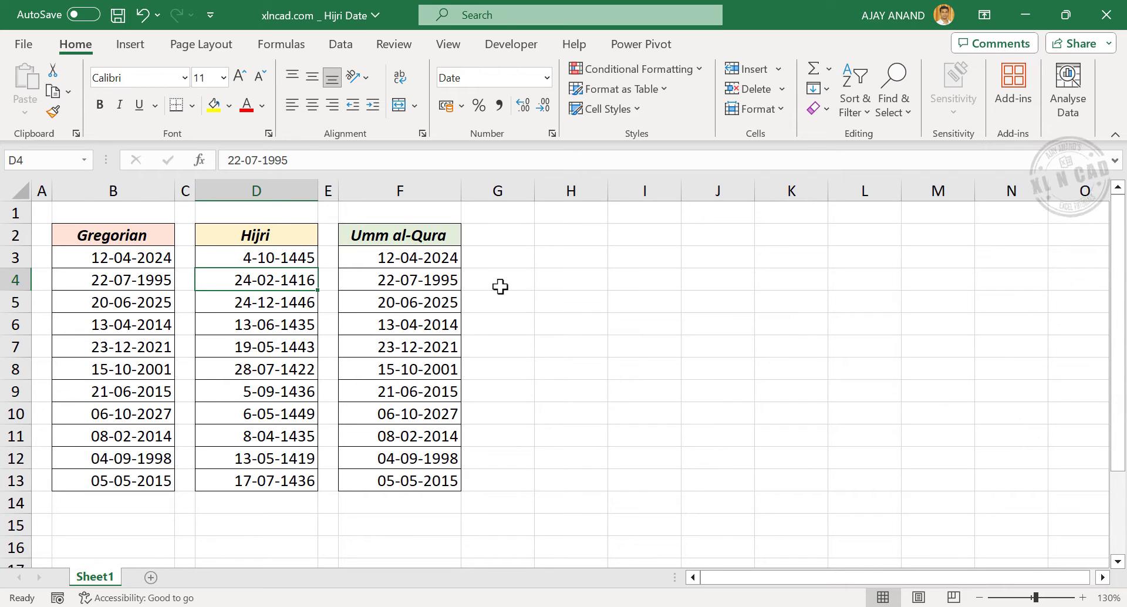
{"action": "mouse_move", "coordinate": [385, 264]}
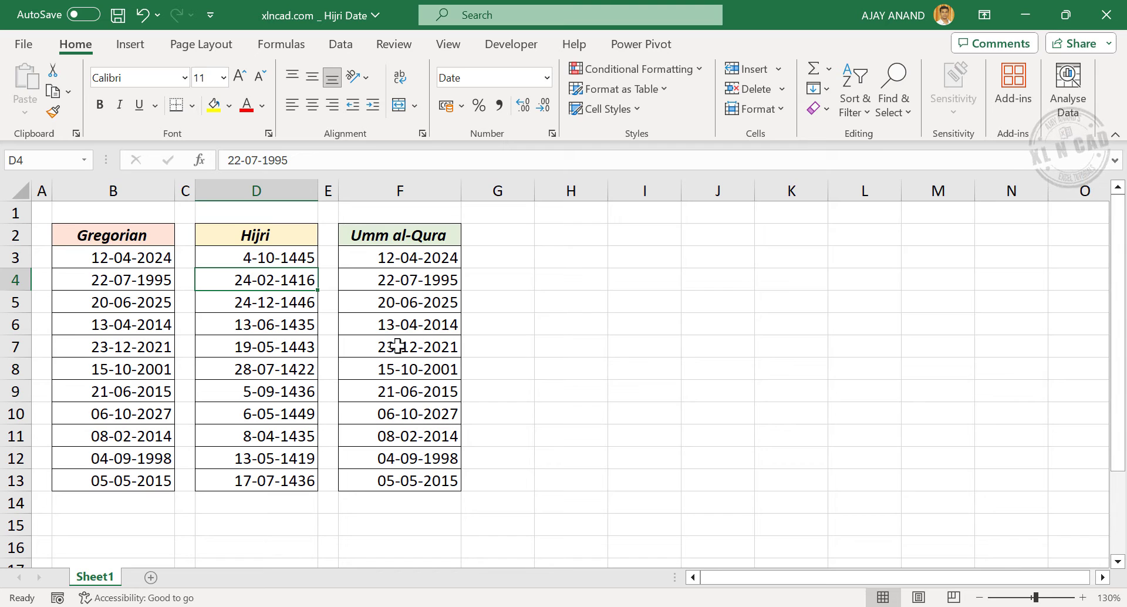
{"action": "mouse_move", "coordinate": [429, 316]}
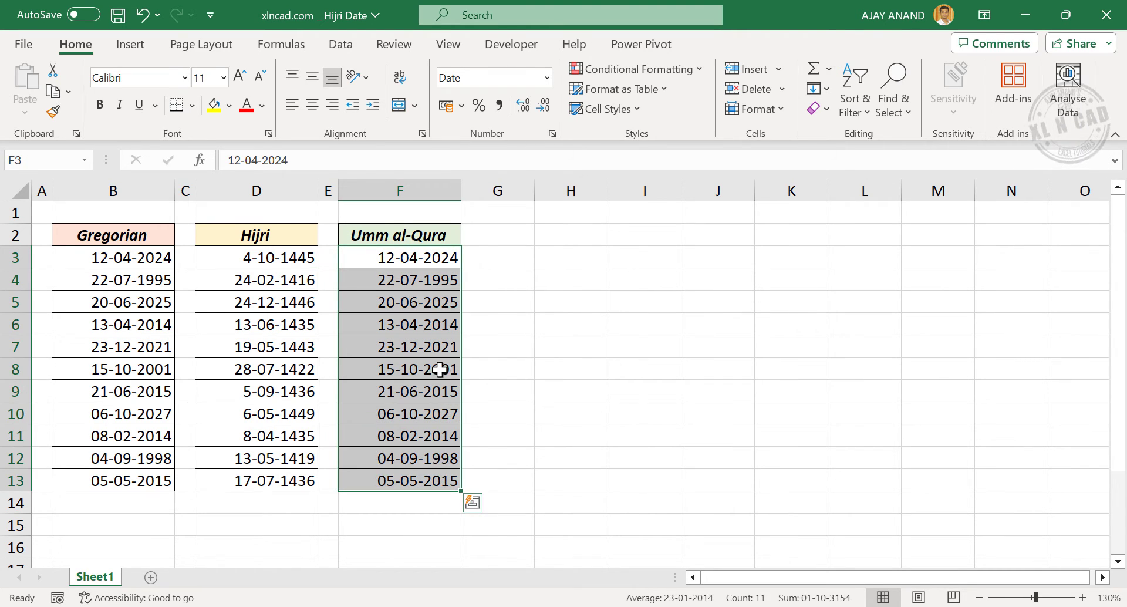
{"action": "right_click", "coordinate": [423, 369]}
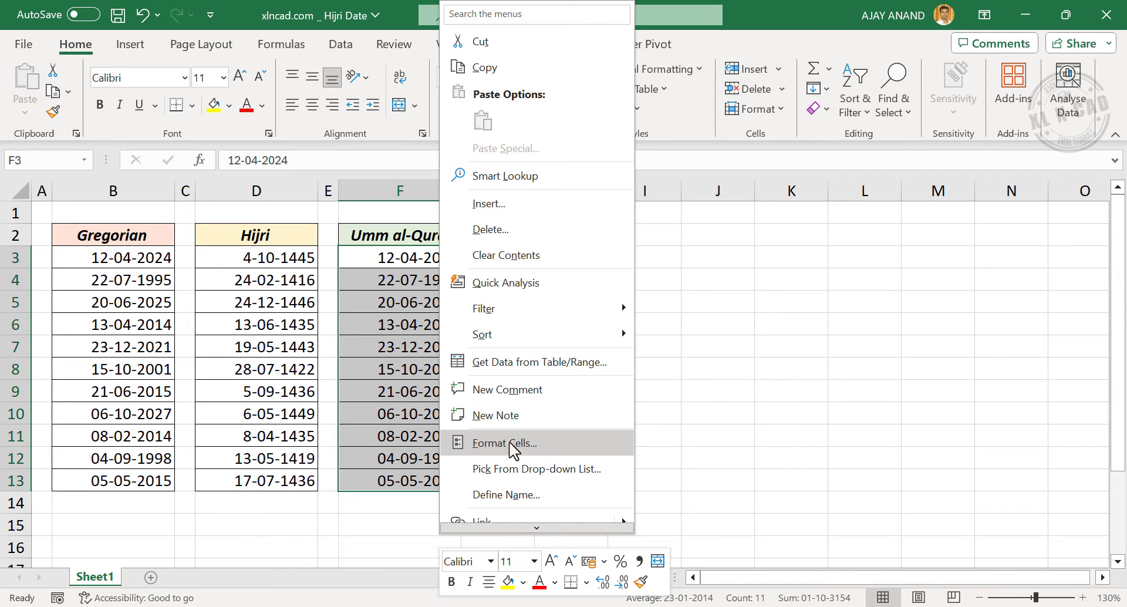
{"action": "left_click", "coordinate": [505, 443]}
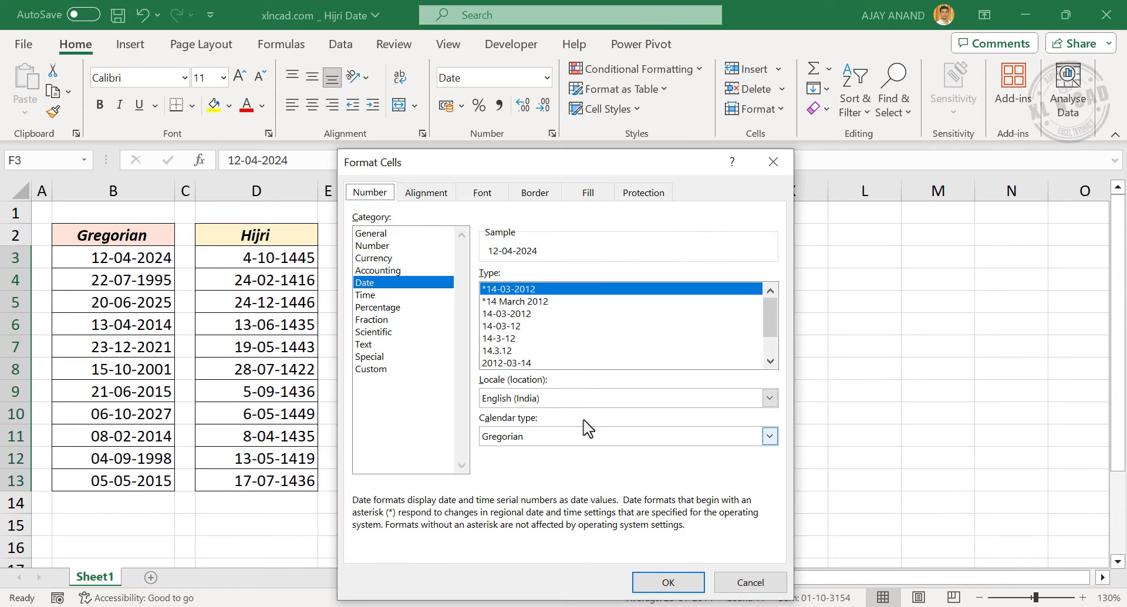
Step: Format F3:F13 as Umm al-Qura dates with the Arabic (Saudi Arabia) locale
{"action": "left_click", "coordinate": [770, 397]}
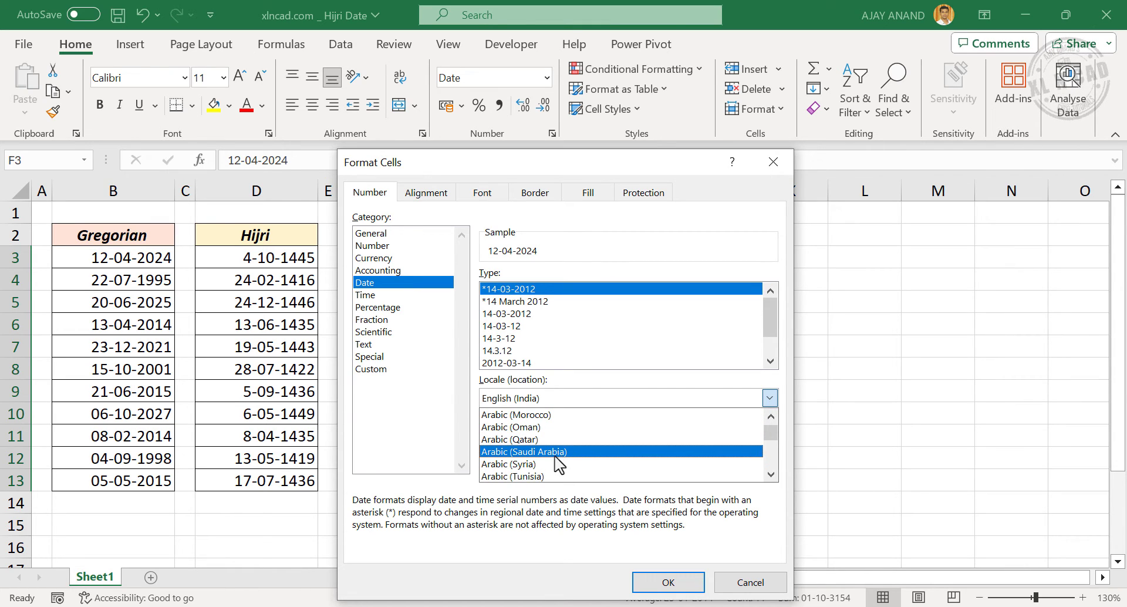
{"action": "left_click", "coordinate": [524, 452]}
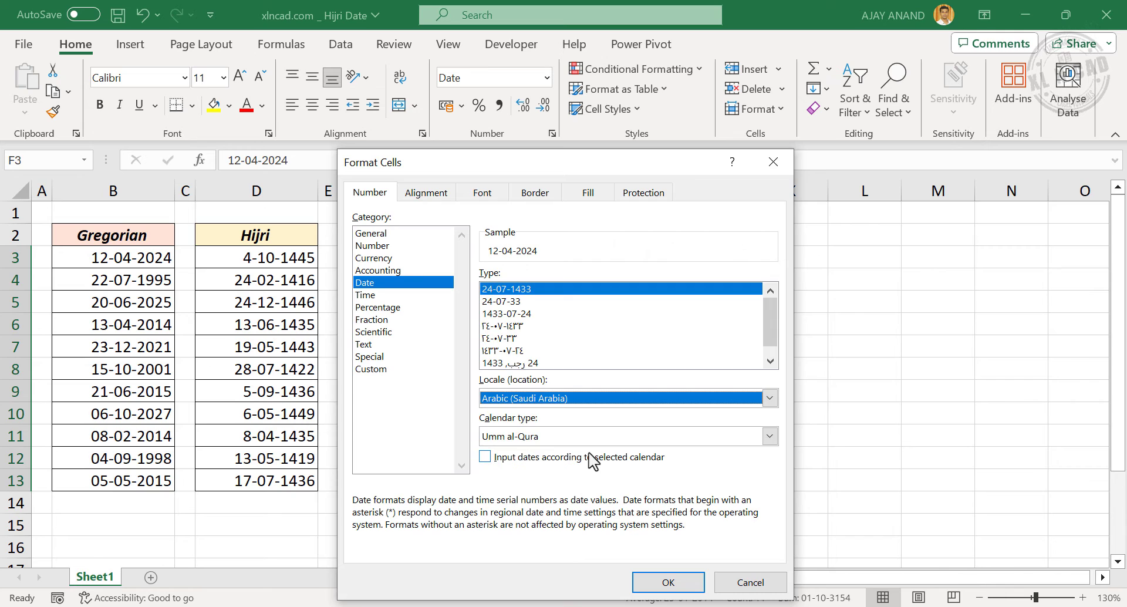
{"action": "mouse_move", "coordinate": [514, 463]}
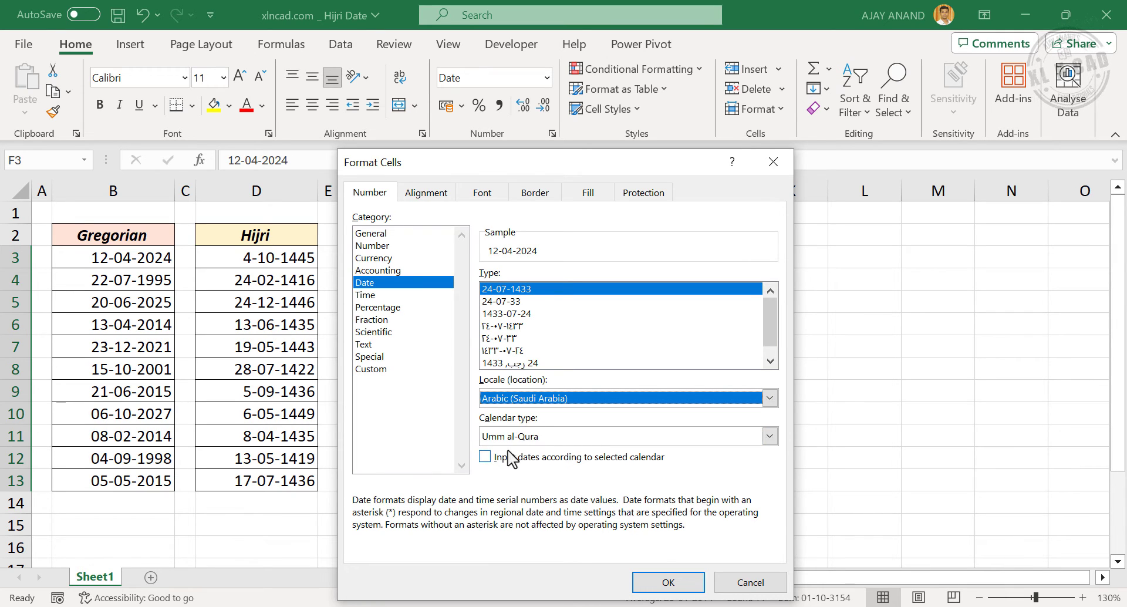
{"action": "left_click", "coordinate": [668, 583]}
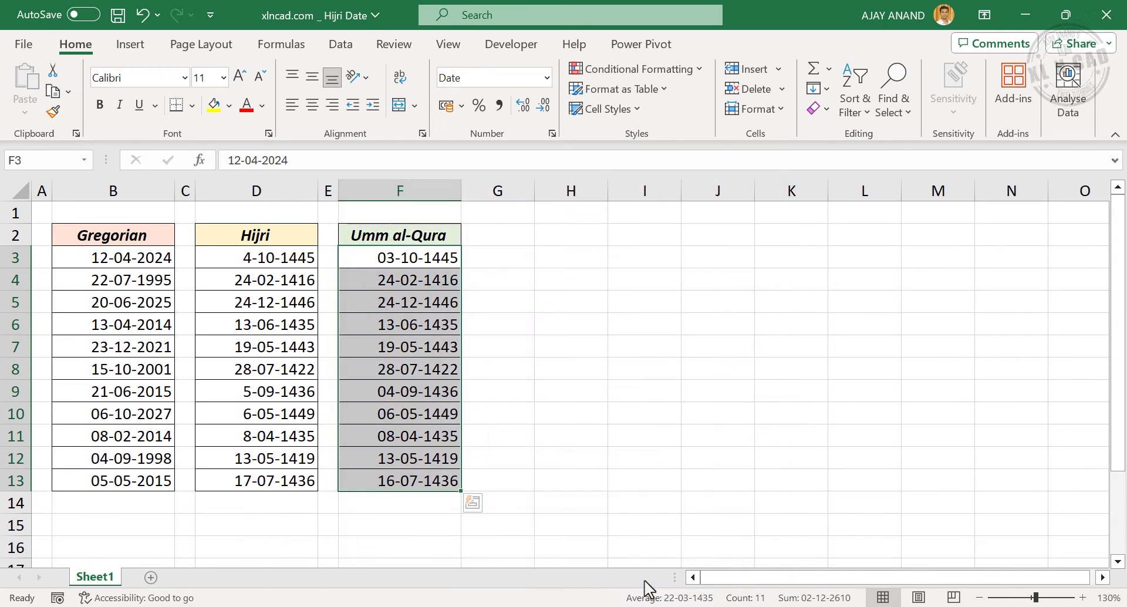